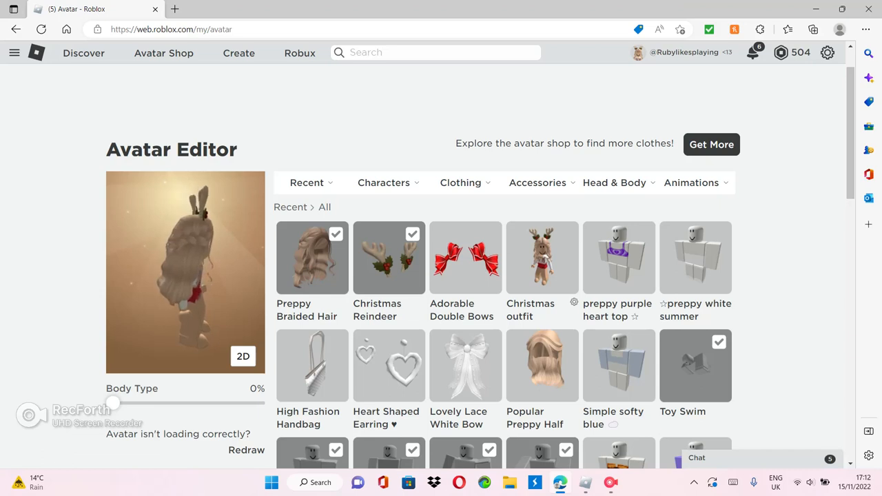
Show the saved outfit Creations list under Characters instead of recent items
click(383, 182)
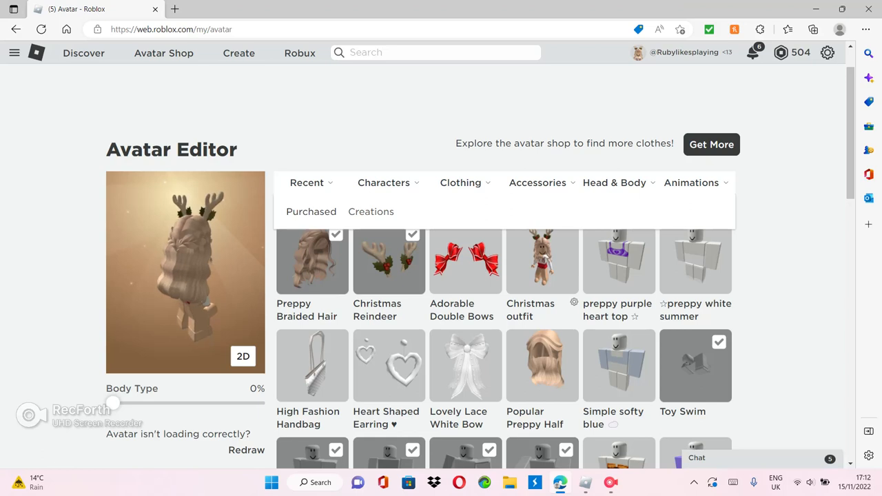
click(383, 182)
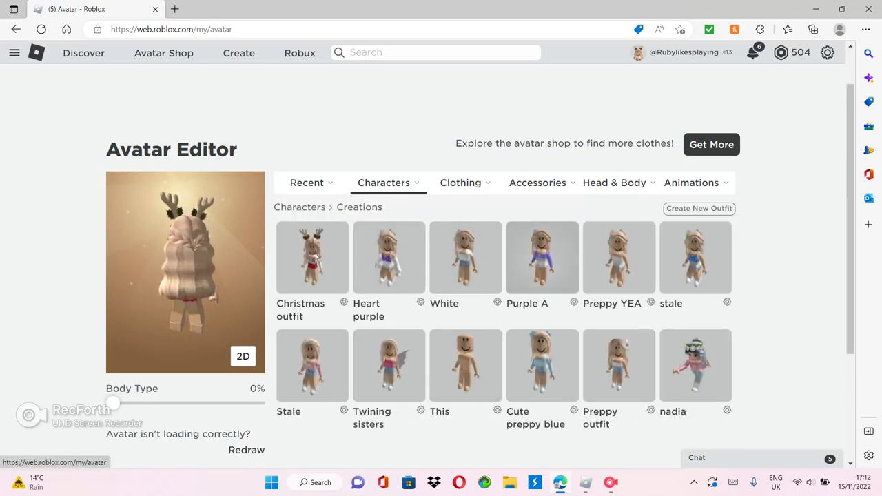
scroll(down, 3)
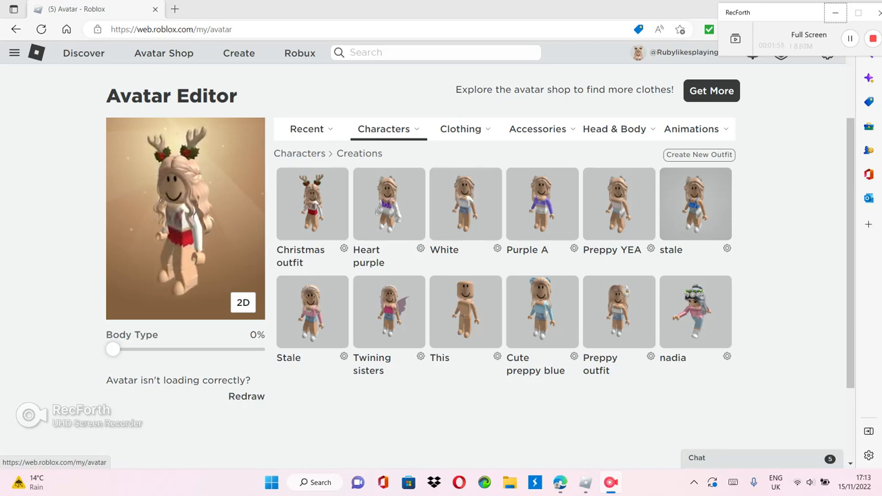
View the empty Shirts section with recommended shop tops, then bring back the clothing categories
click(383, 130)
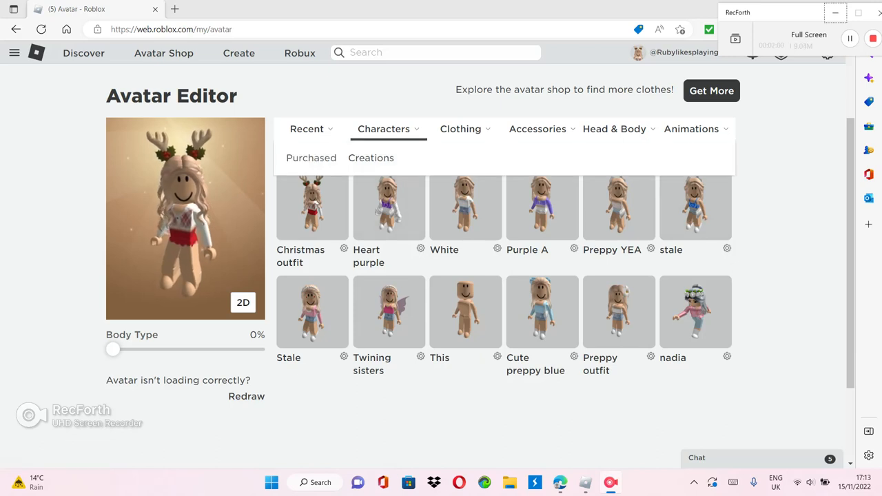
click(460, 130)
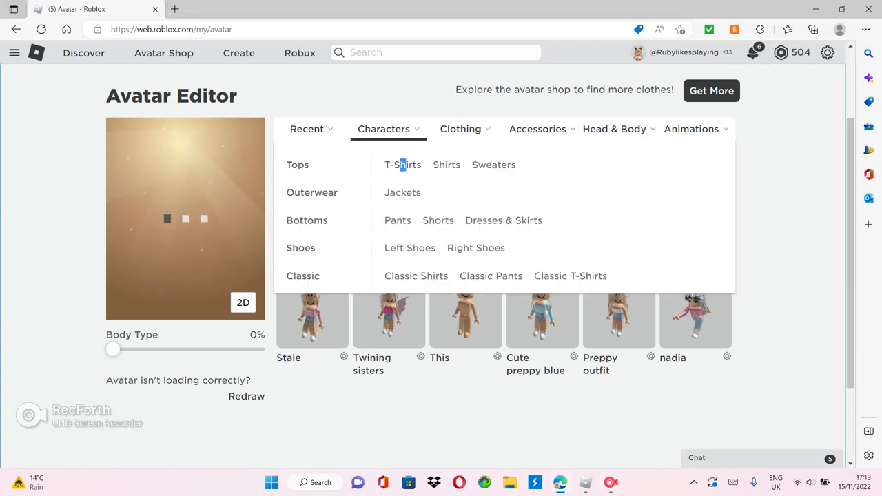
click(460, 129)
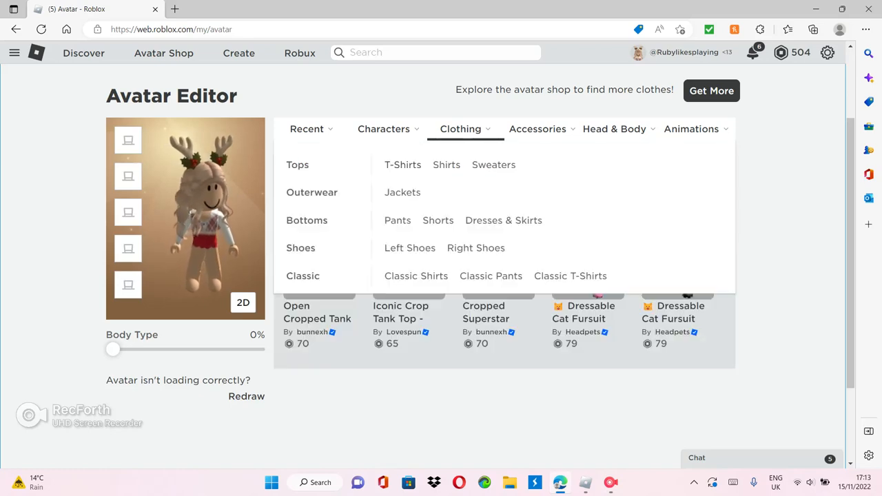
click(402, 165)
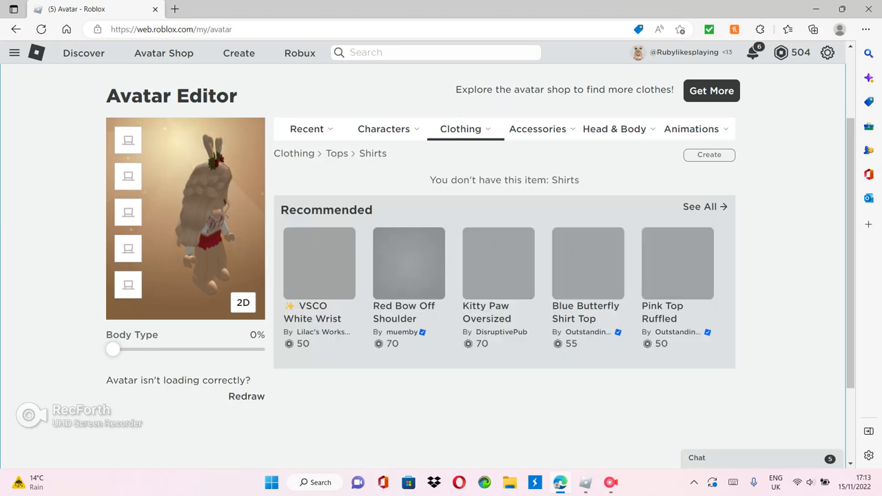
click(461, 130)
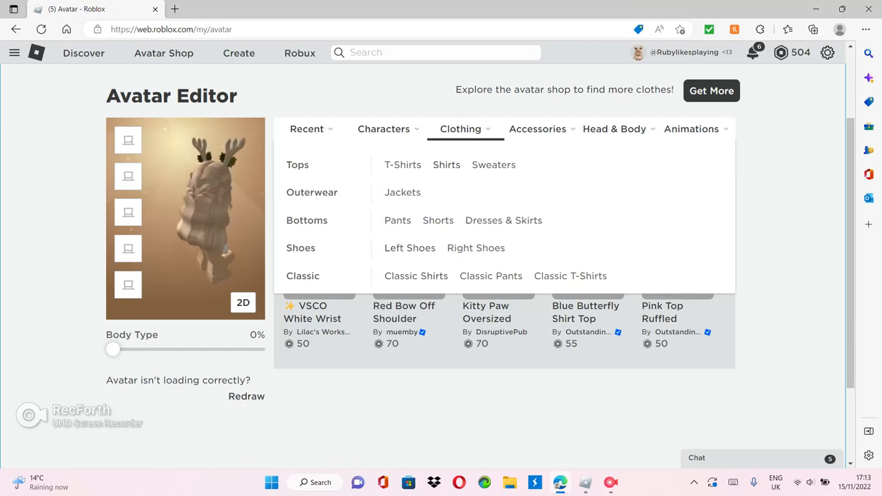
Browse the owned Classic Shirts, ending with the white cute Christmas top worn
click(416, 276)
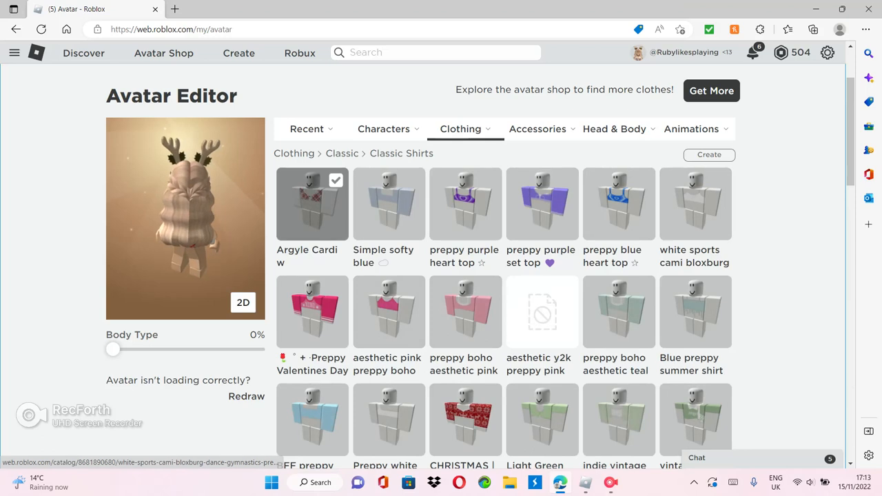
scroll(down, 3)
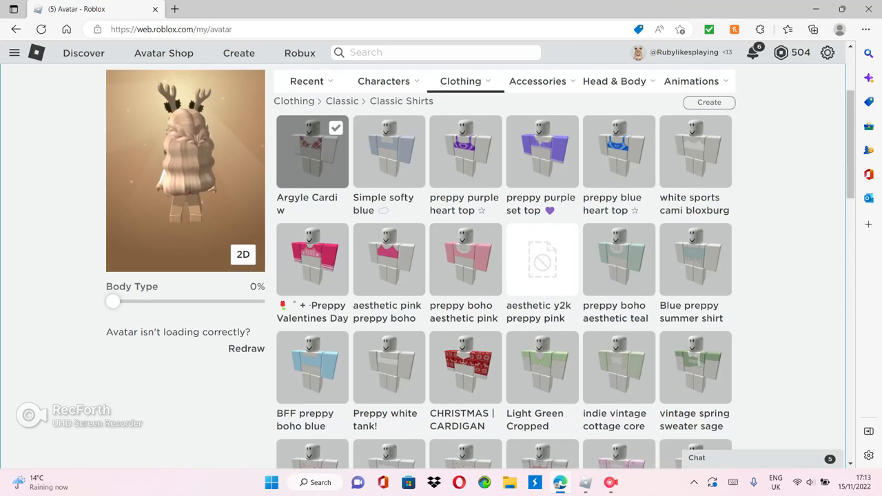
scroll(down, 3)
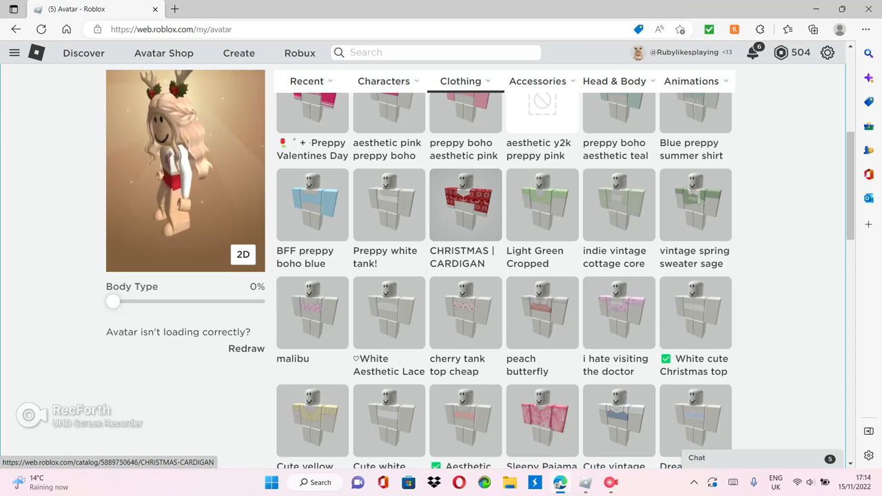
scroll(down, 3)
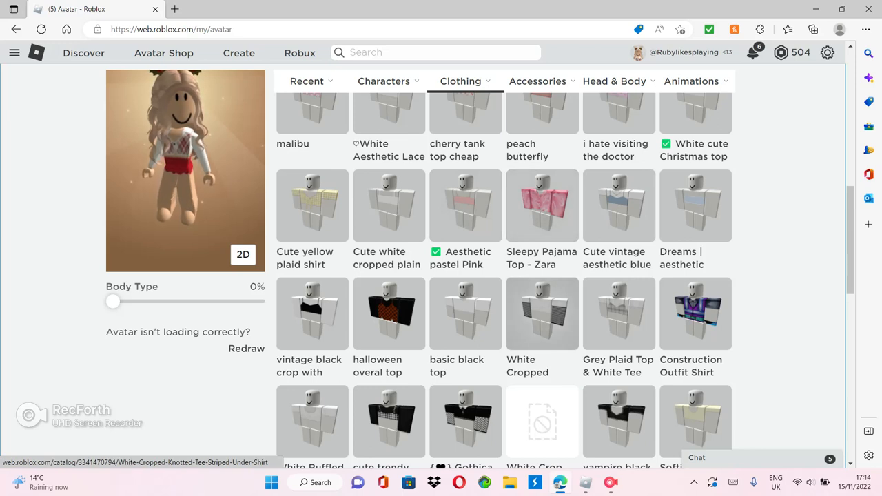
scroll(down, 3)
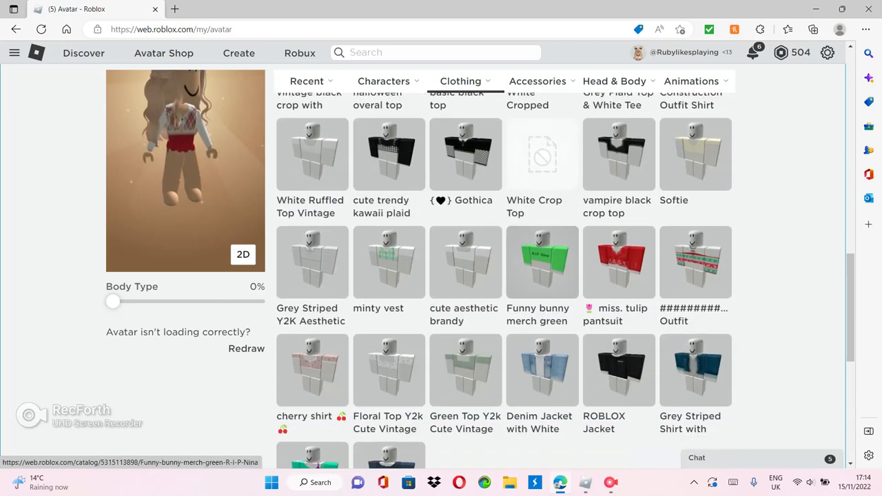
scroll(down, 3)
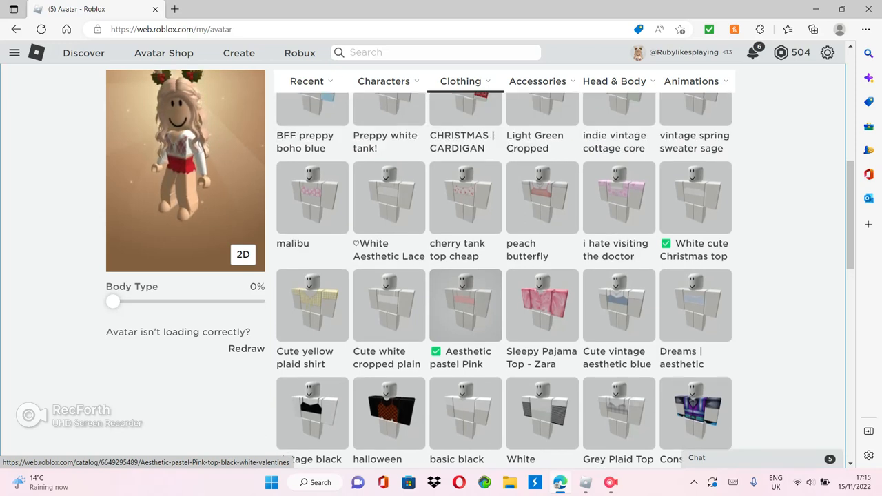
scroll(up, 3)
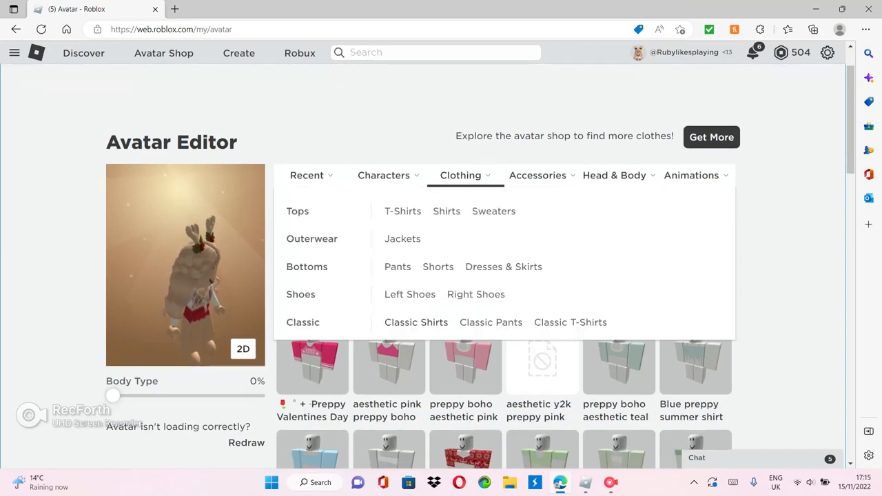
Browse the owned Classic Pants down the list, with the red preppy Christmas skirt worn
click(491, 323)
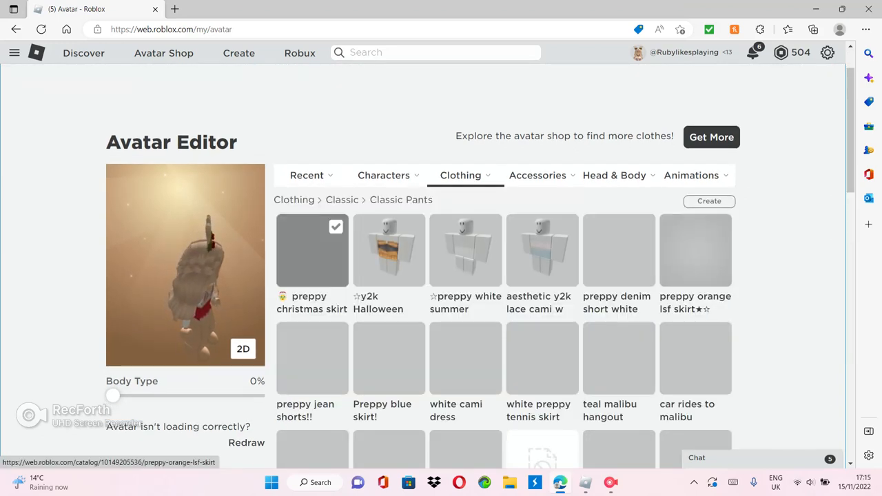
scroll(down, 3)
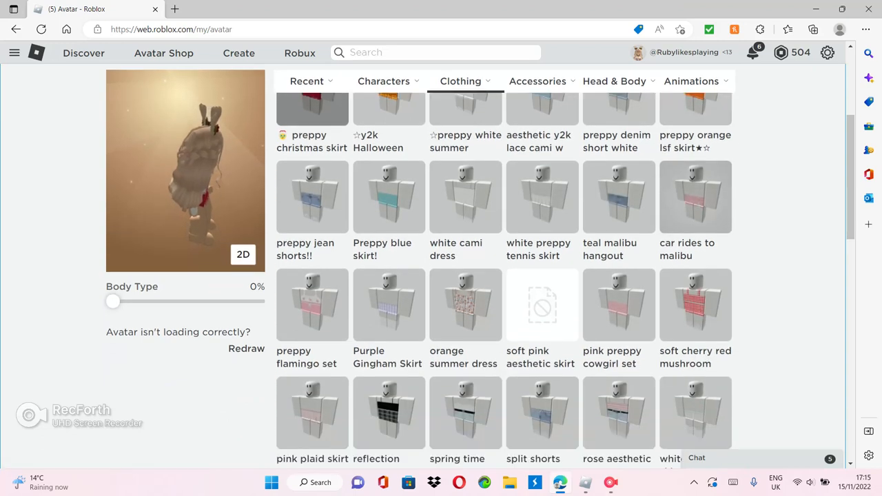
scroll(down, 3)
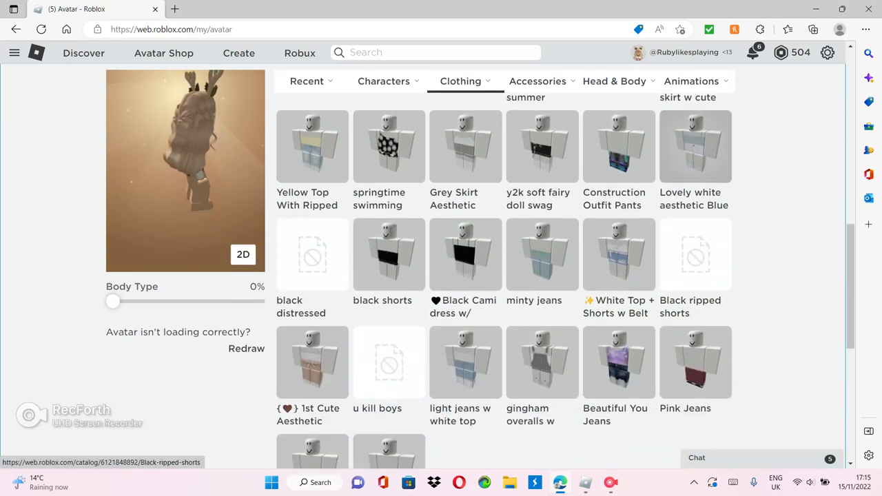
scroll(down, 3)
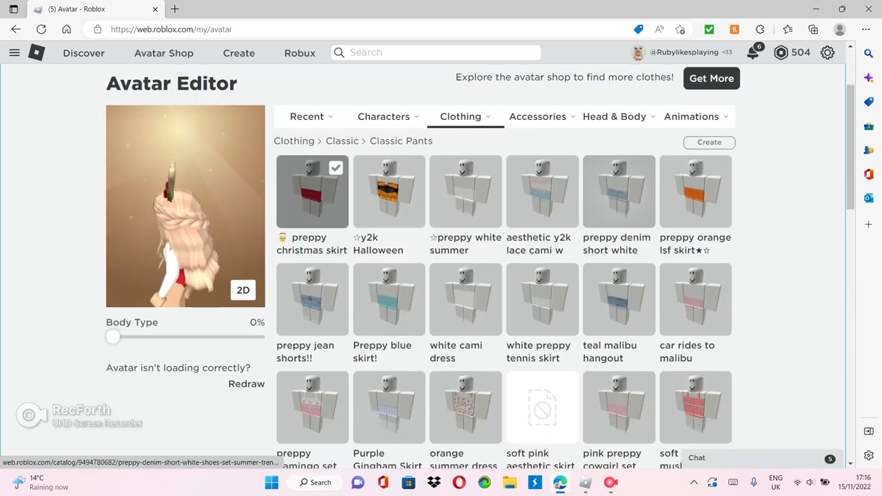
scroll(down, 3)
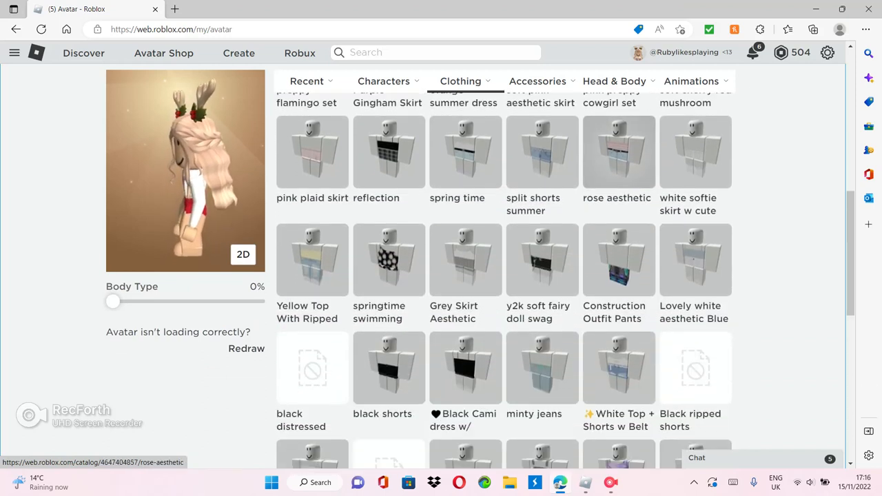
scroll(down, 3)
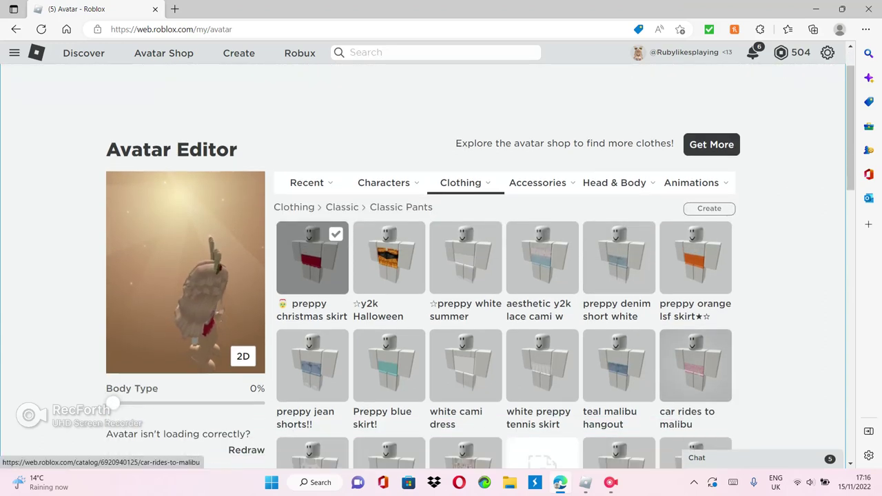
scroll(down, 3)
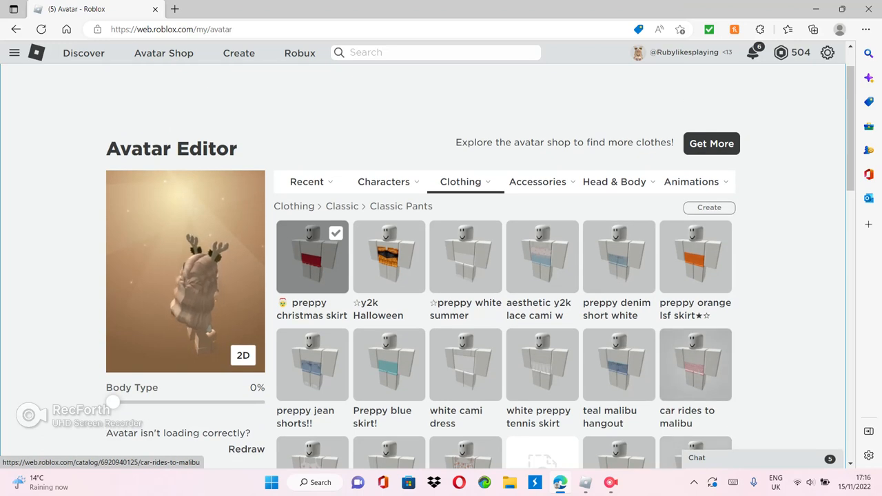
scroll(down, 3)
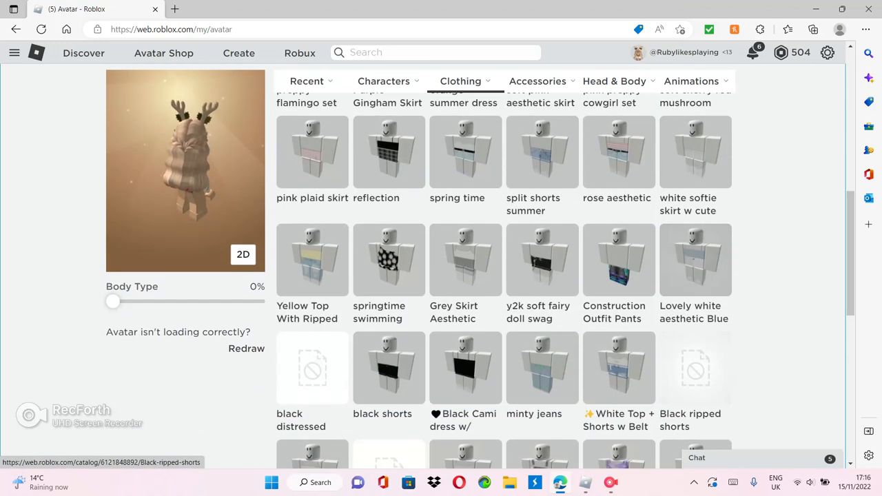
scroll(down, 3)
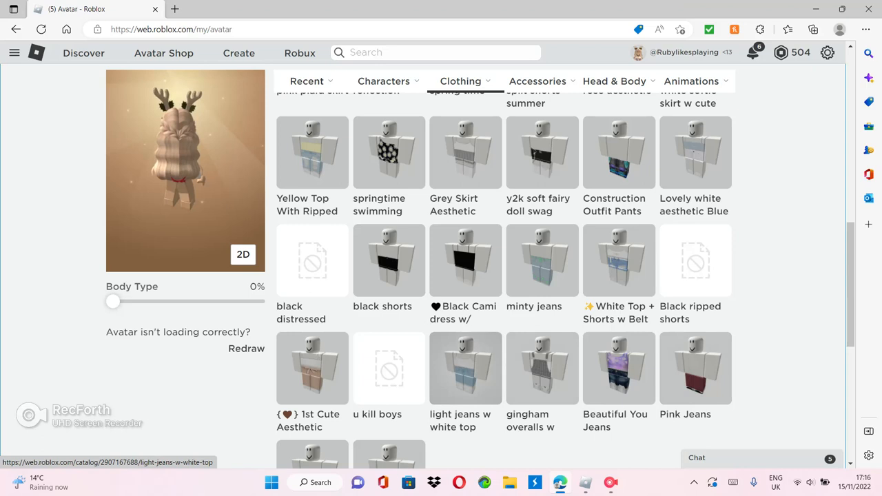
scroll(down, 3)
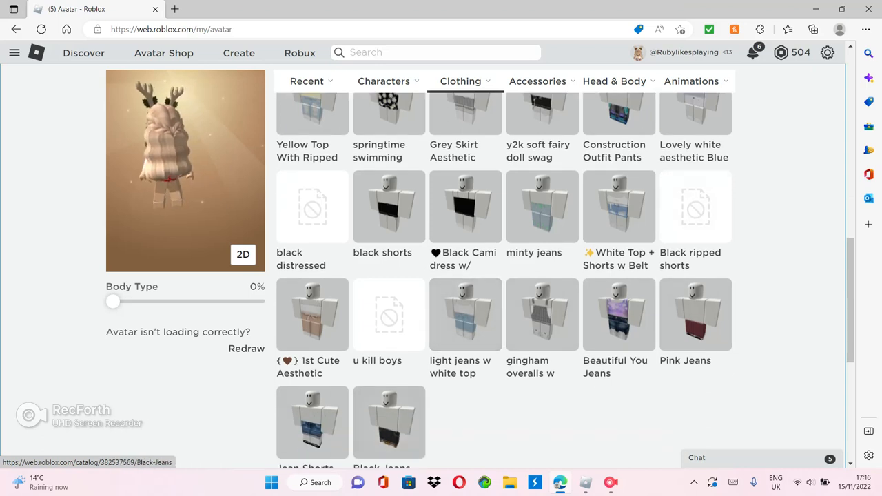
scroll(down, 3)
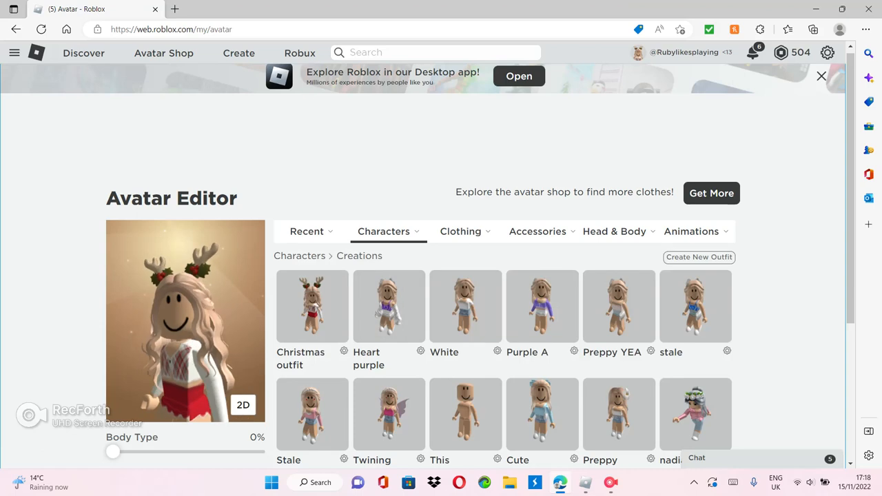
View the owned Classic T-Shirts, then switch to the Head accessories with reindeer antlers worn
click(460, 231)
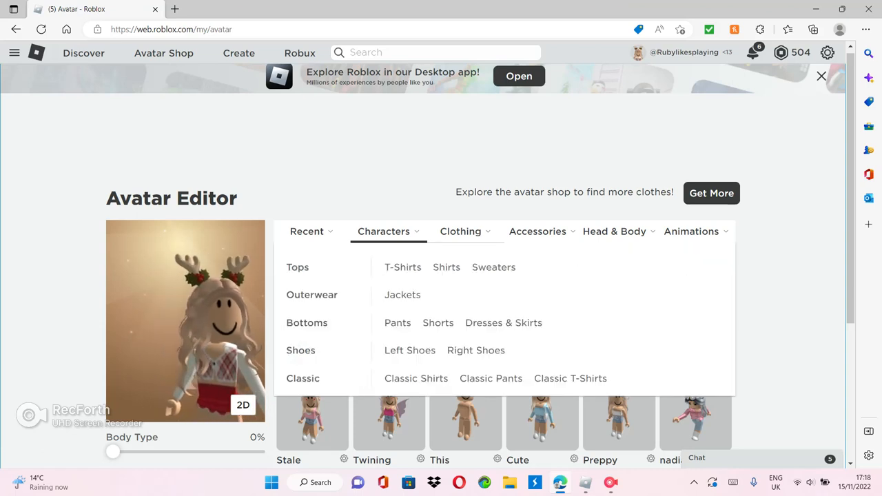
click(537, 232)
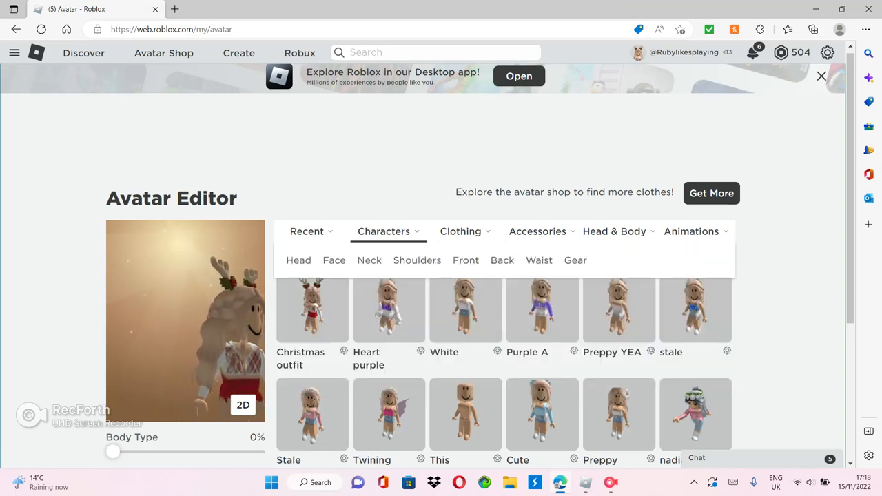
click(461, 231)
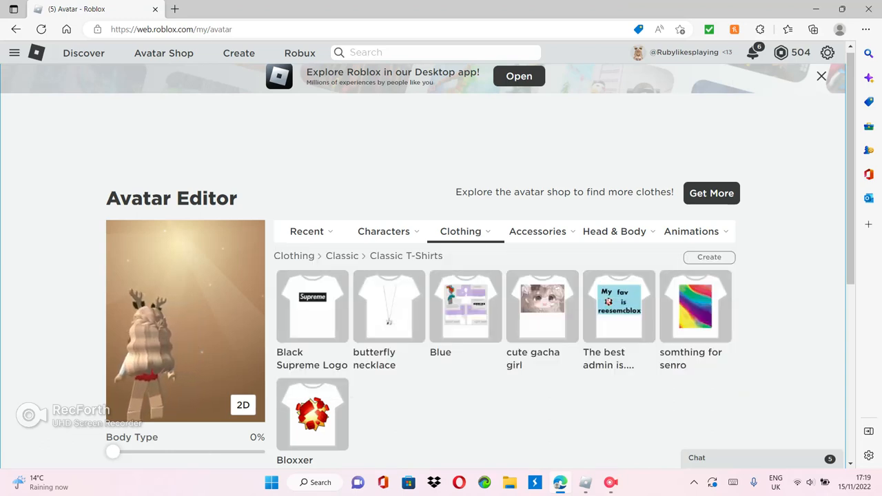
click(461, 232)
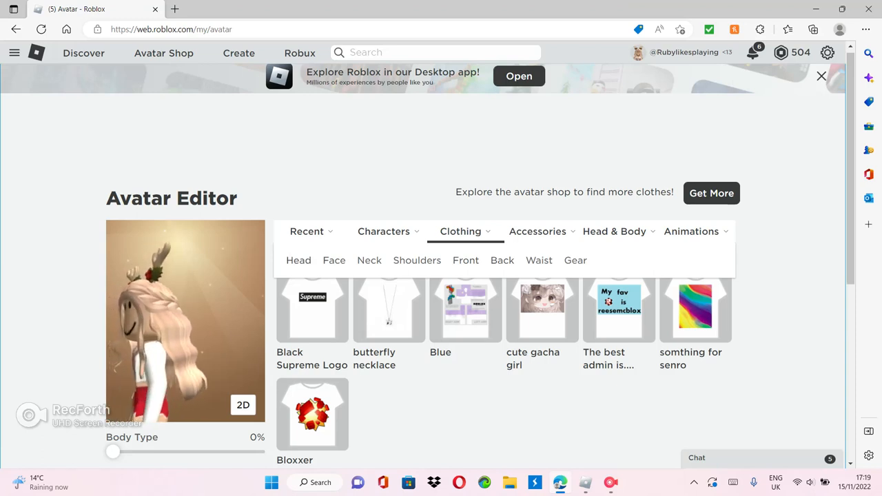
click(537, 232)
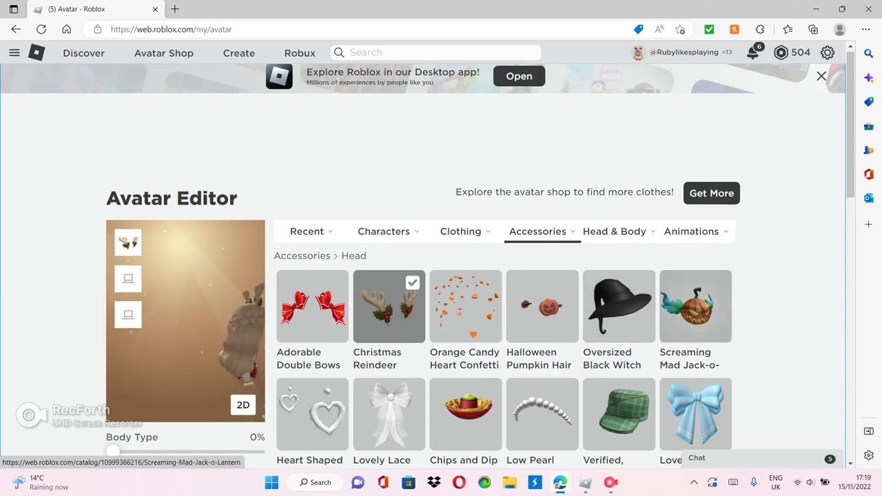
Scroll through the first part of the owned head accessories grid
click(822, 75)
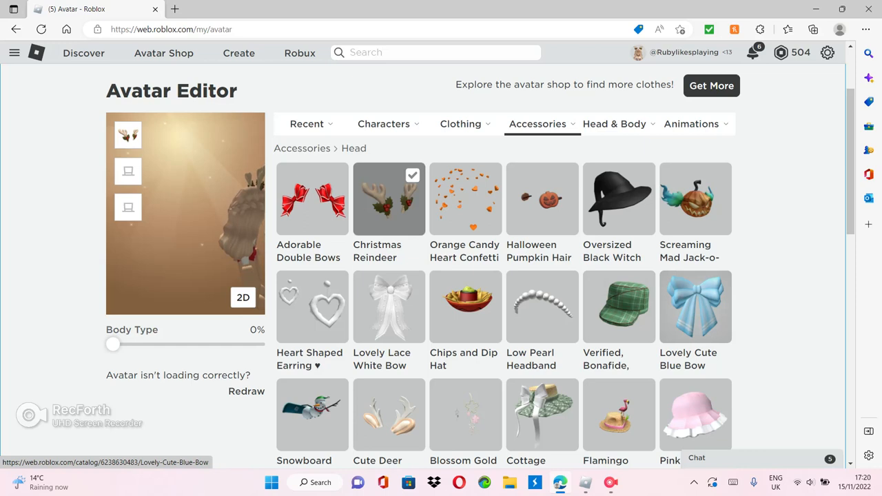
scroll(down, 3)
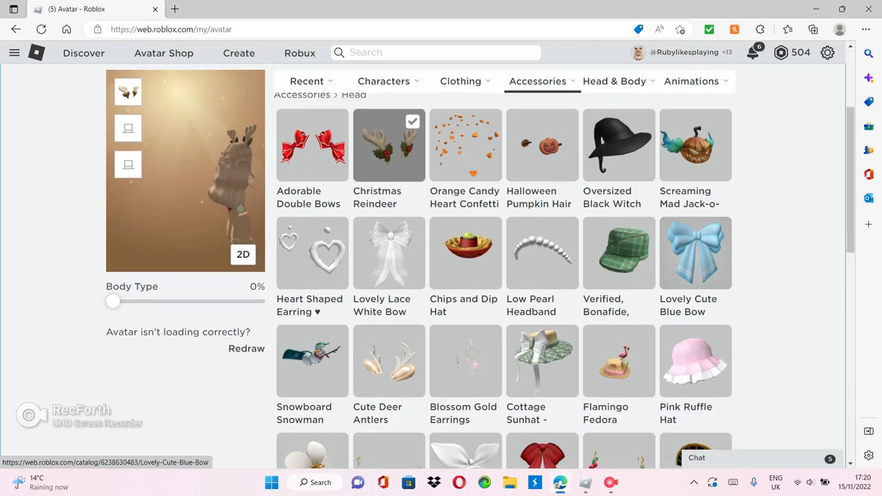
scroll(down, 3)
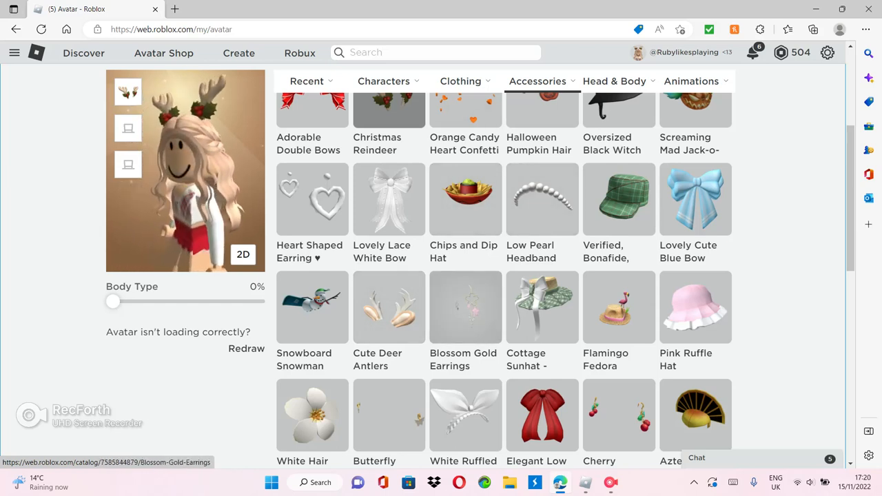
click(389, 306)
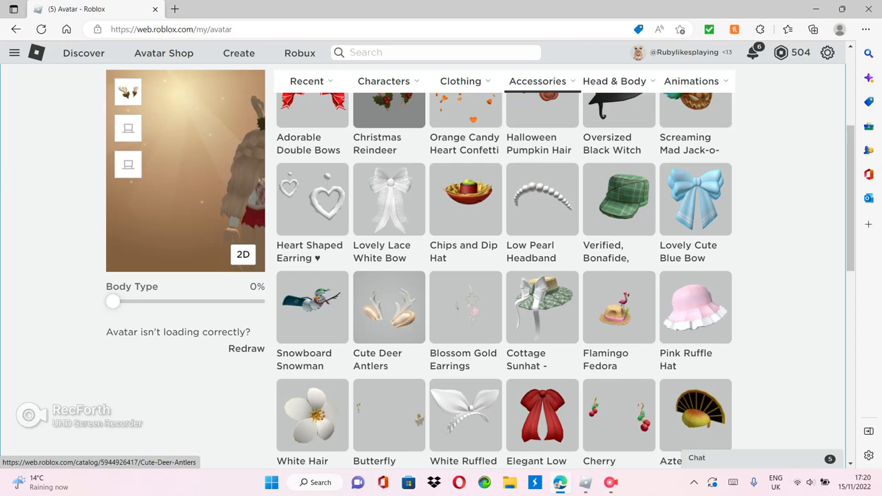
Continue past items like Pink Flower Crown and bring back the accessory categories
scroll(down, 3)
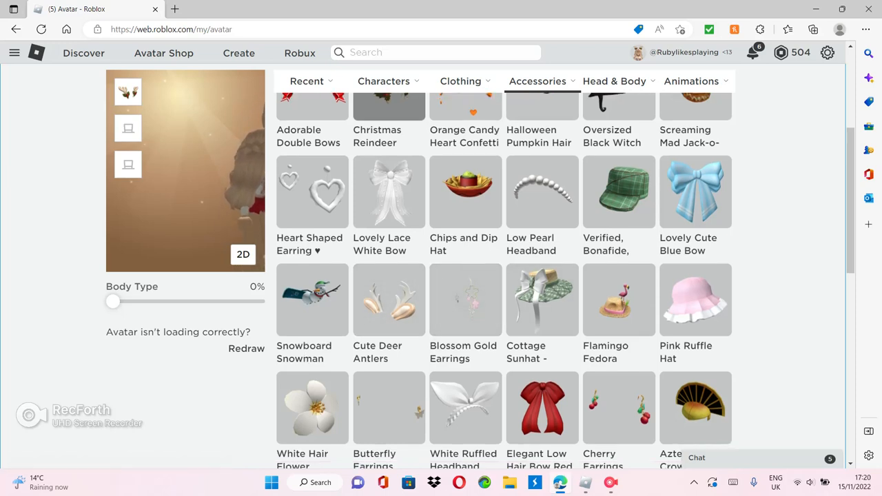
scroll(down, 3)
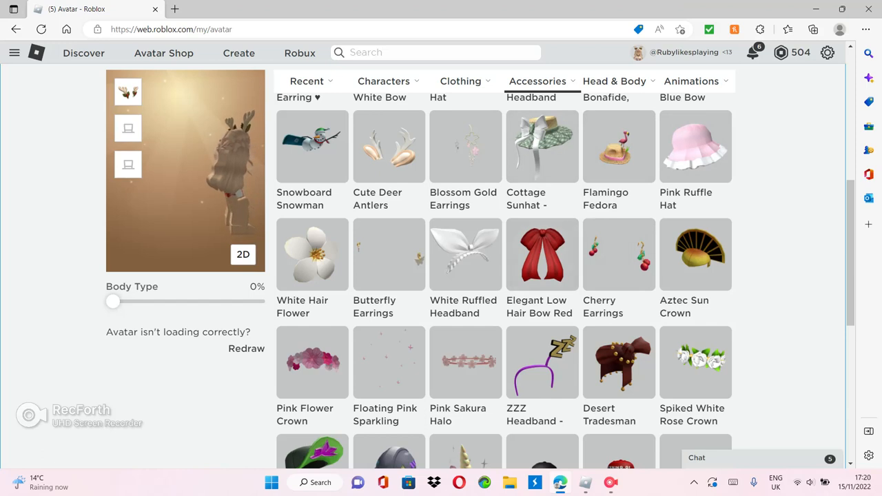
scroll(down, 3)
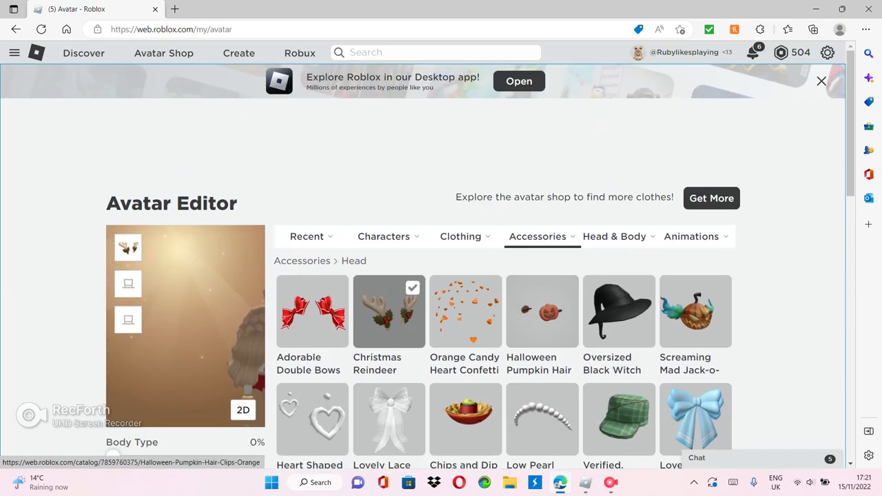
click(537, 237)
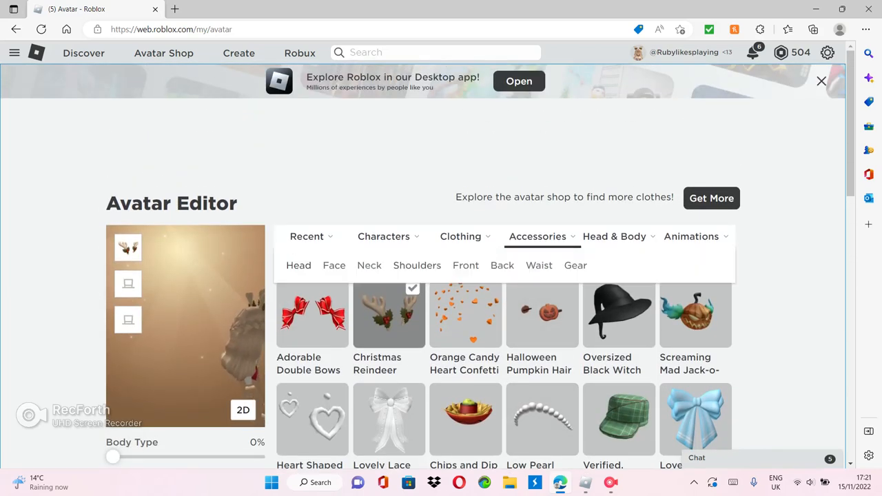
Go to the Avatar Shop catalog page with its recommended items
click(333, 265)
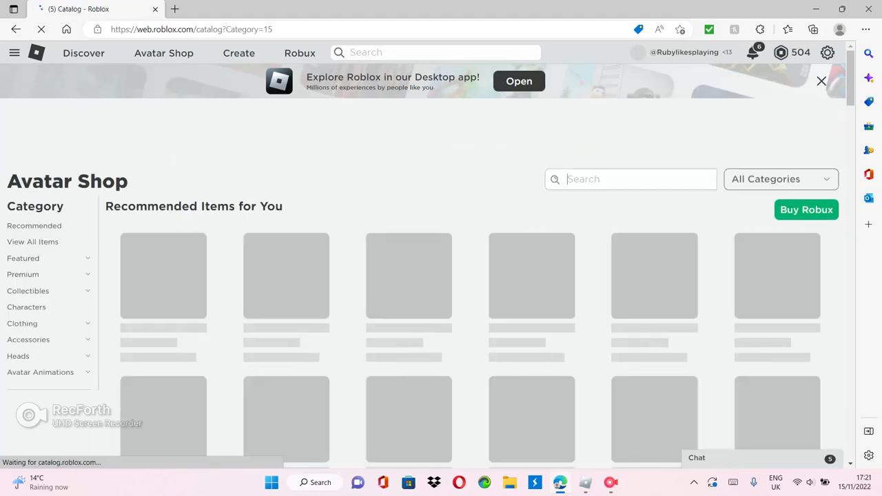
Search the Avatar Shop for 'VIP' and browse the mask results
text(VIP mask)
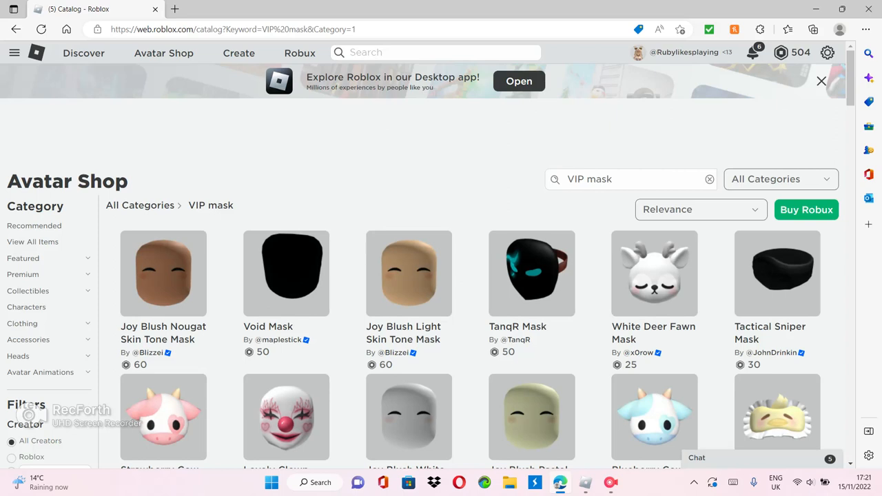
scroll(down, 3)
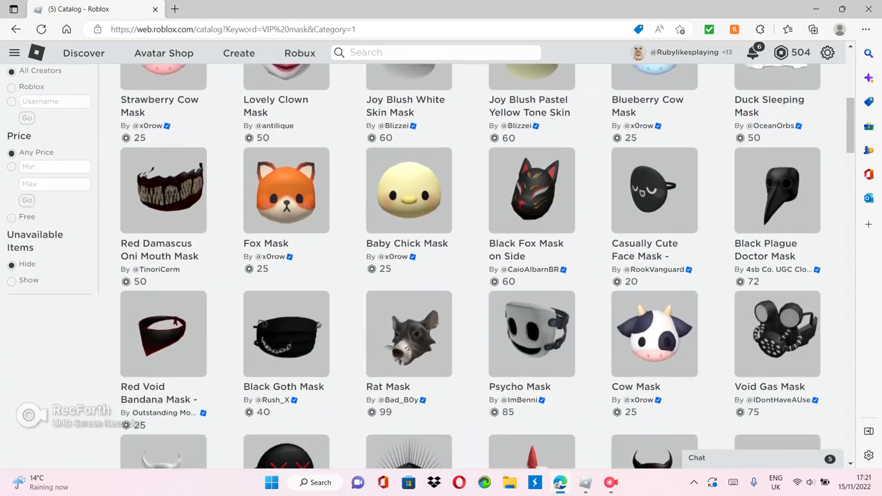
scroll(down, 3)
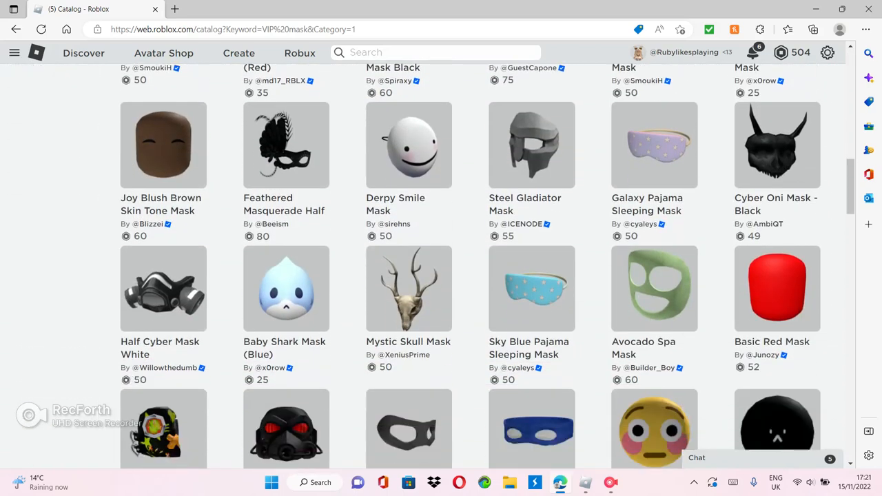
scroll(down, 3)
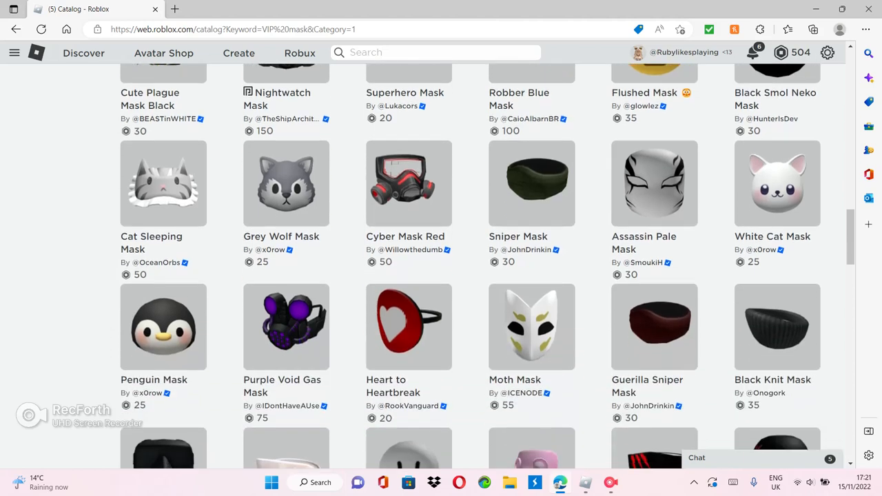
scroll(down, 3)
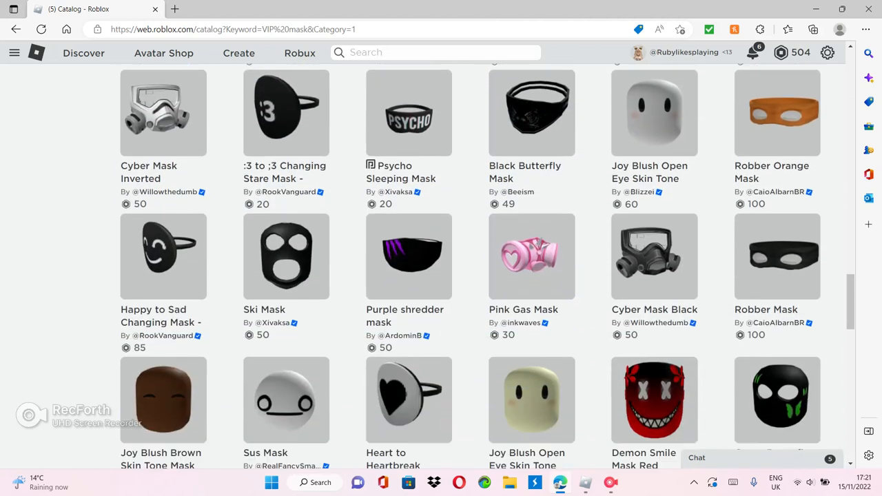
scroll(down, 3)
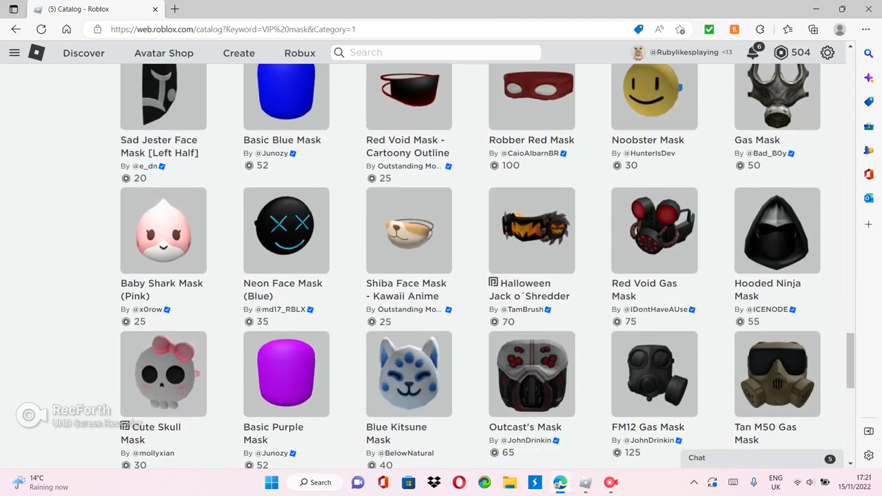
scroll(down, 3)
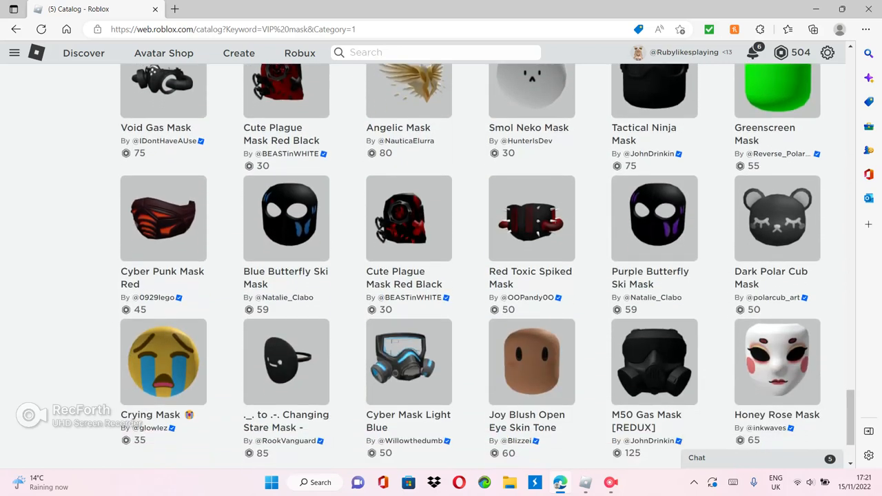
scroll(down, 3)
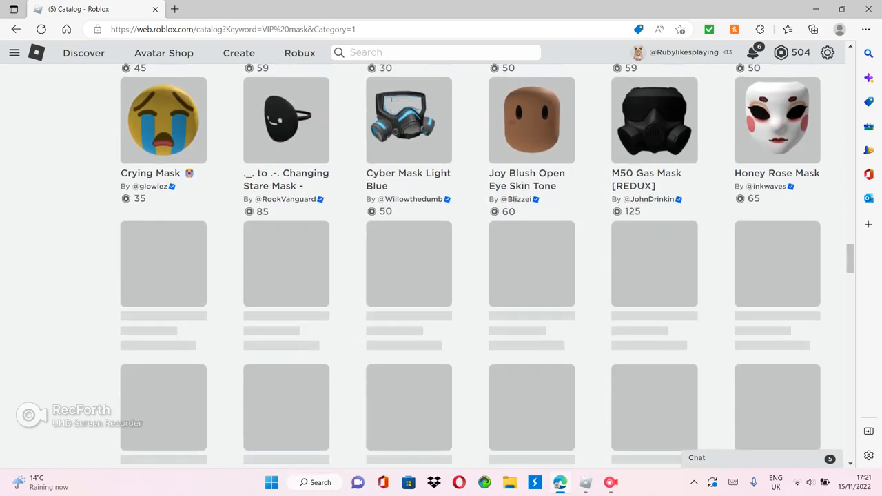
scroll(up, 3)
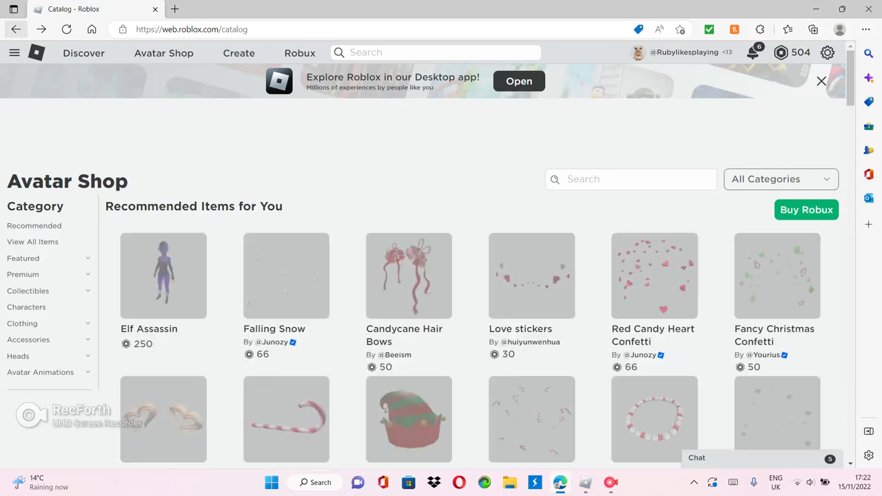
Use the sidebar navigation to return to the Avatar Editor
click(11, 52)
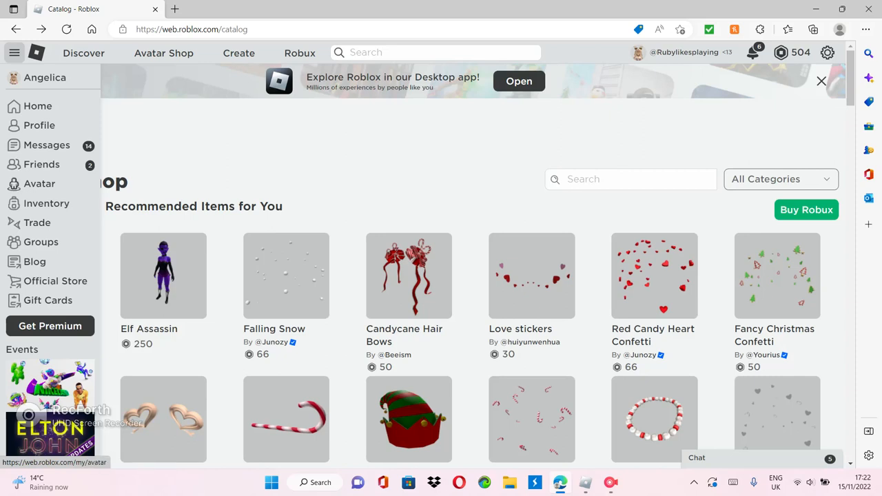
click(39, 183)
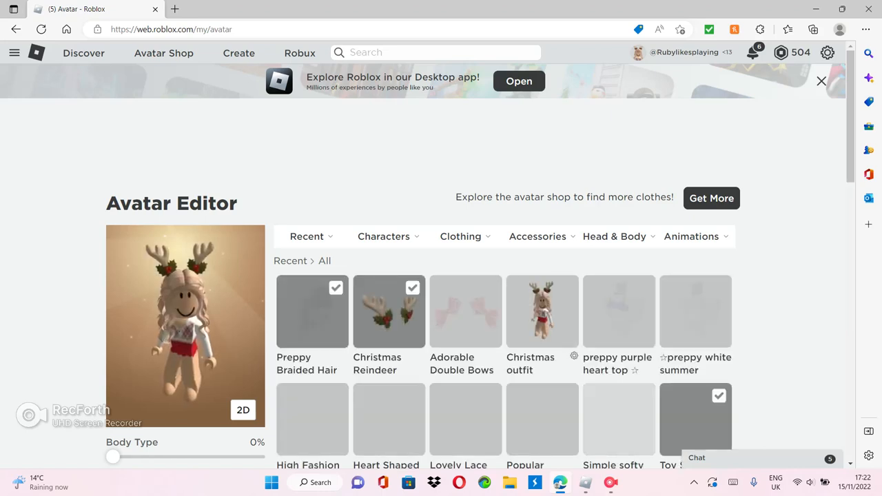
Show the owned Neck accessories such as Miau Heart Necklace and Jade Necklace with Shell
click(821, 80)
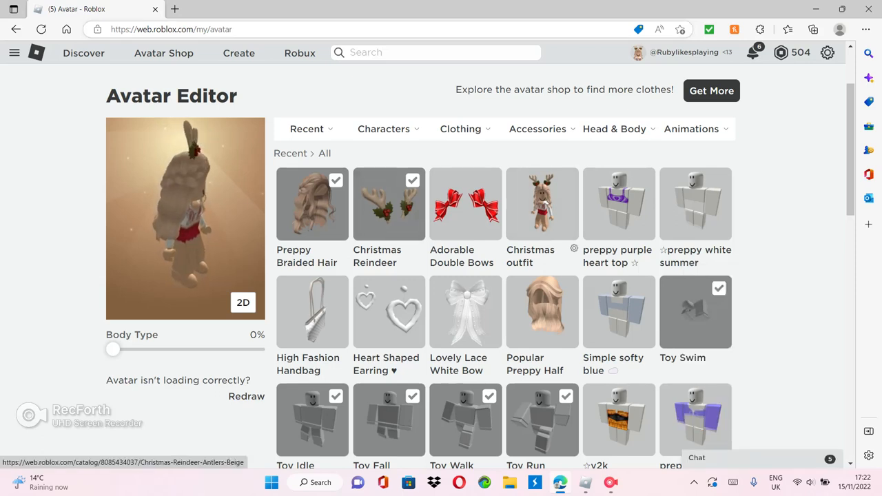
click(538, 129)
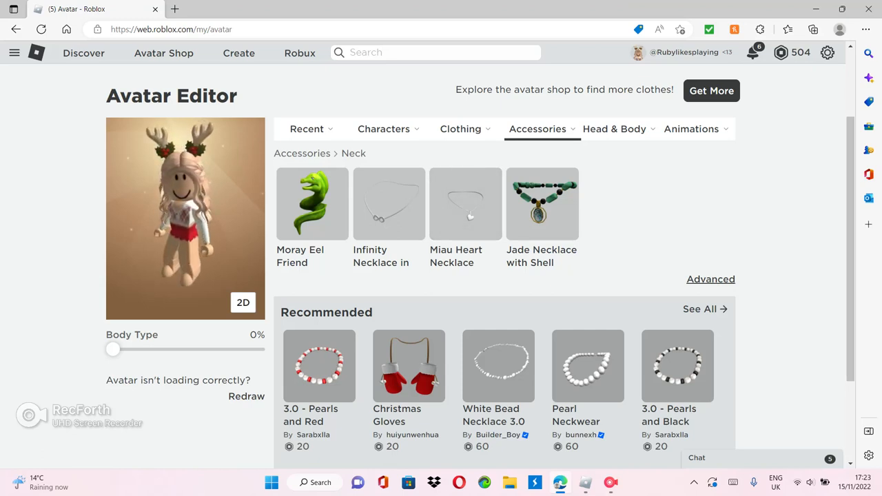
View the owned Shoulder, Front and Back accessories in turn
click(538, 130)
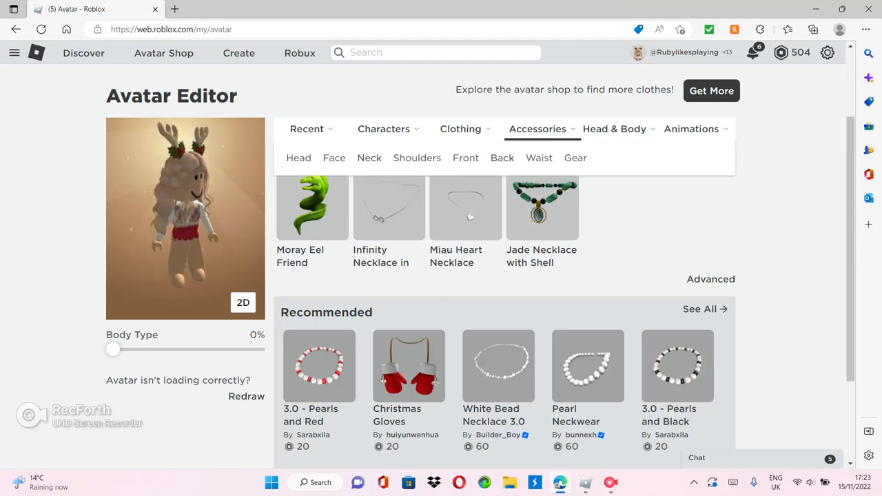
click(417, 157)
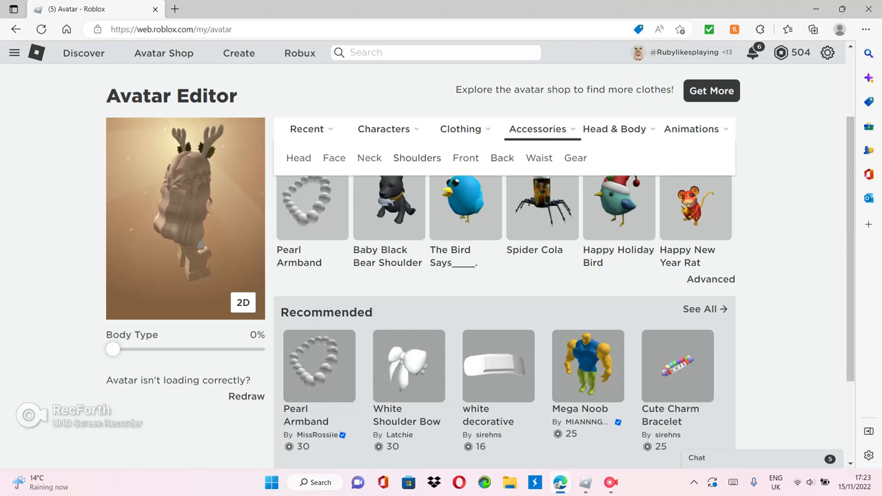
click(466, 157)
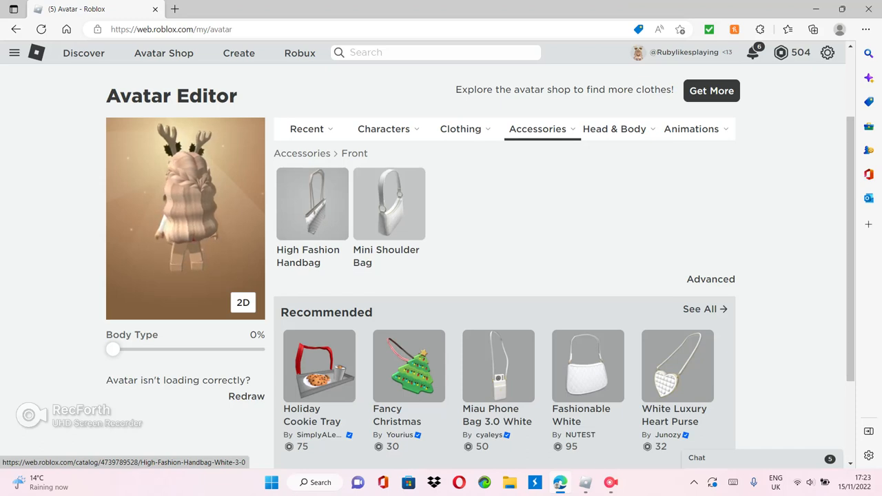
click(537, 129)
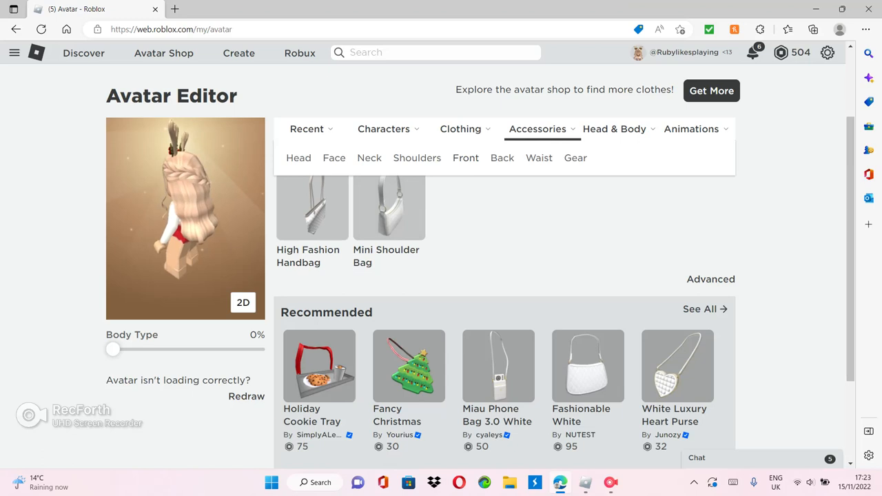
click(502, 157)
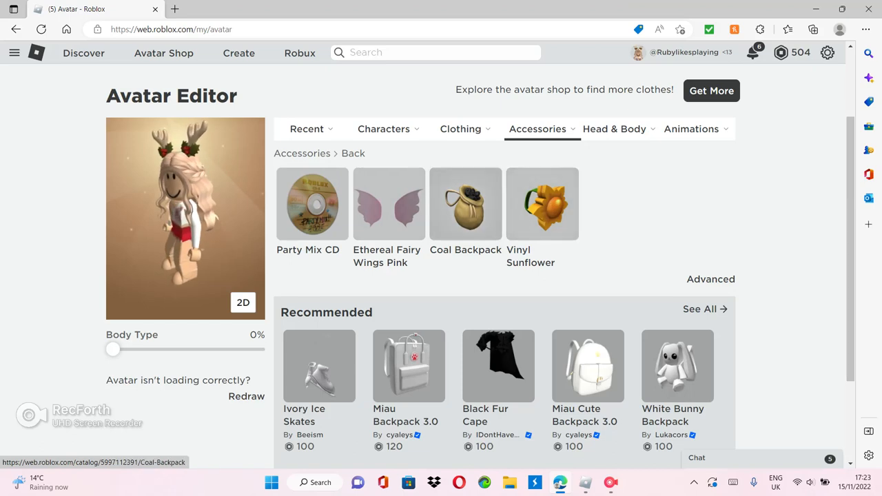
View the empty Waist section, then show the head and body categories
click(537, 129)
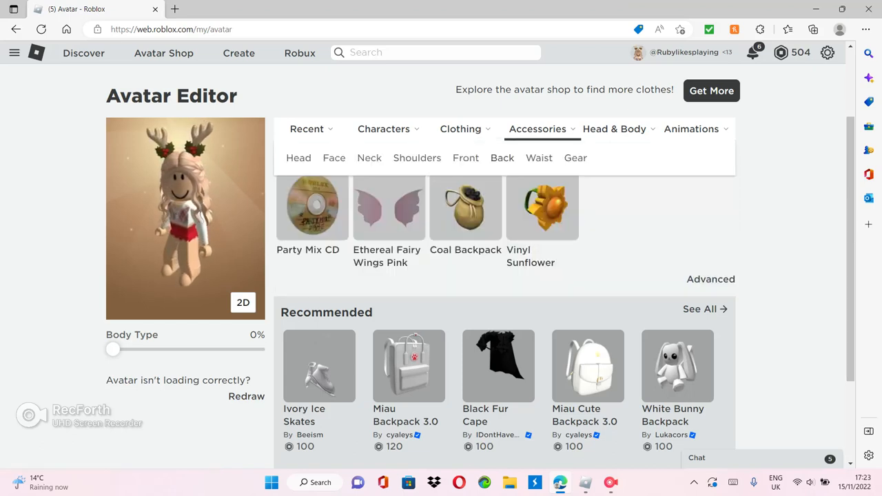
click(538, 157)
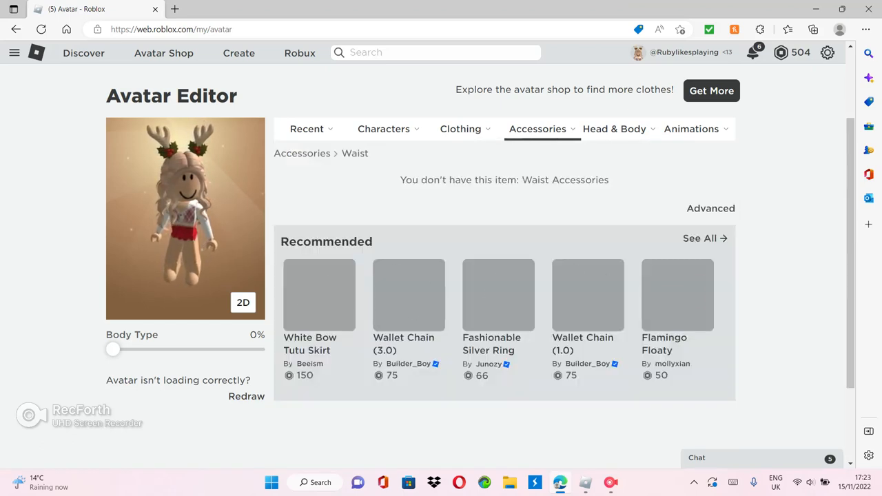
click(537, 130)
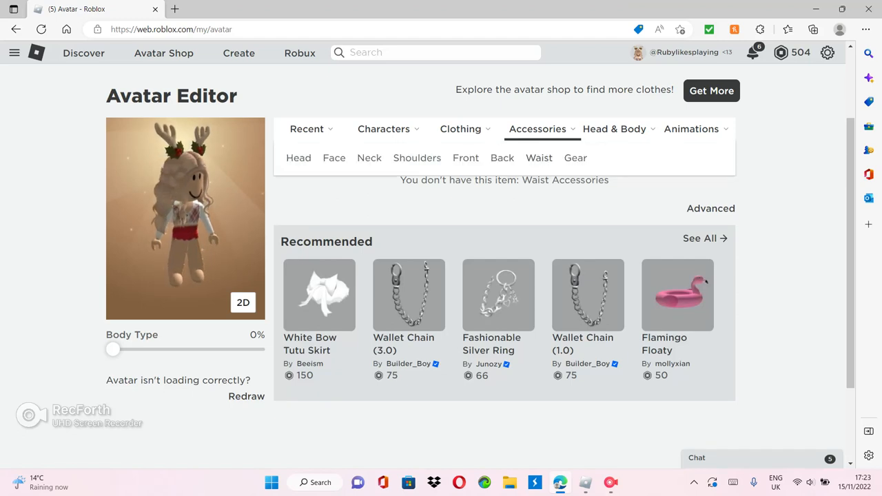
click(576, 157)
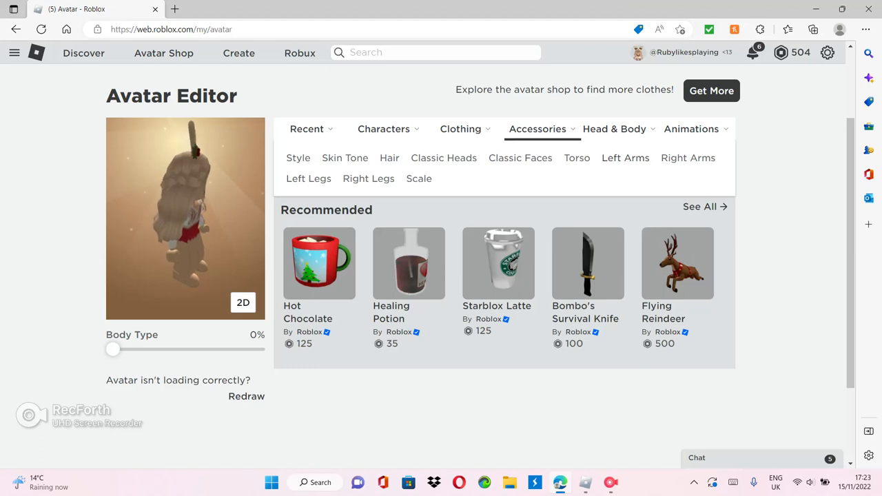
Browse the owned hair styles under Head & Body, with Preppy Braided Hair worn
click(609, 130)
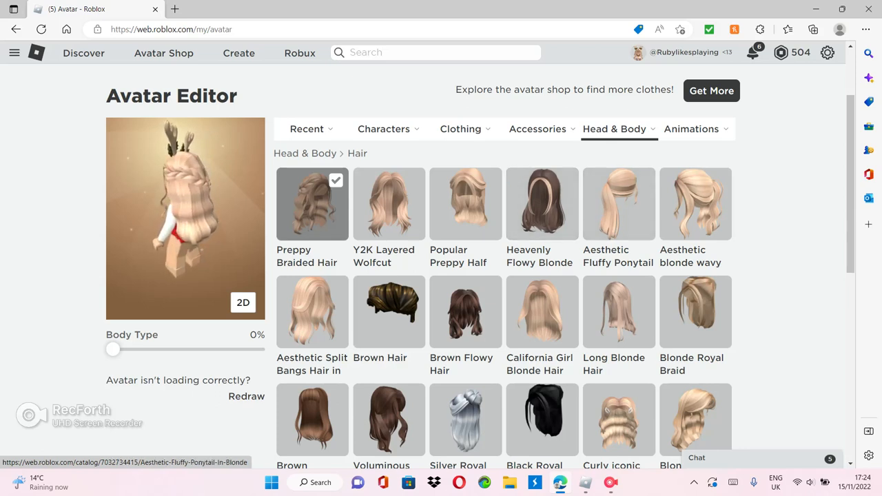
scroll(down, 3)
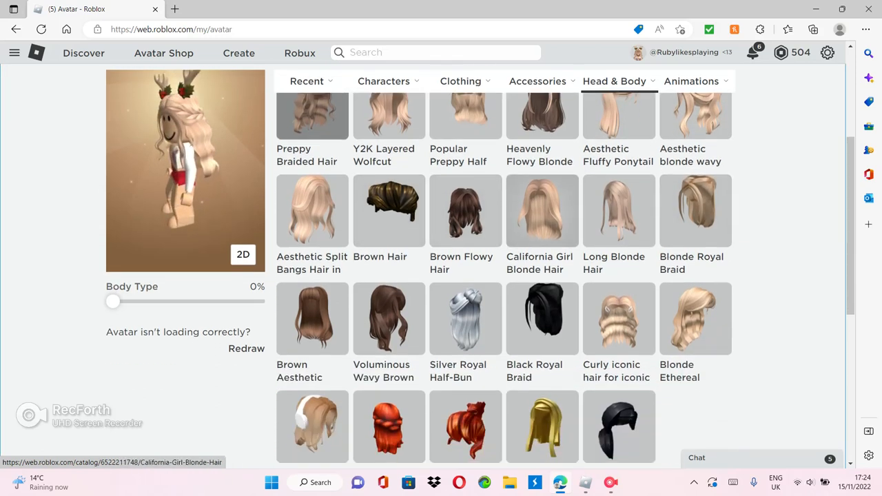
scroll(down, 3)
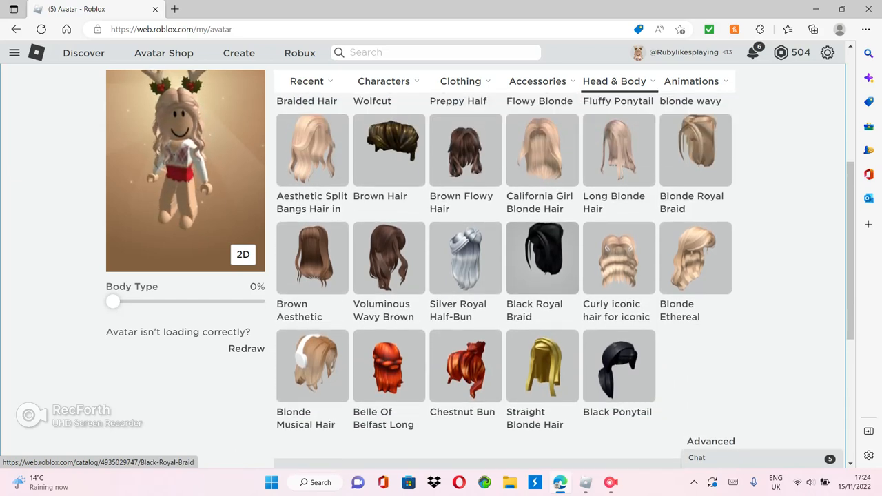
Show the owned idle animations such as Toy Idle and Stylish Idle
click(695, 148)
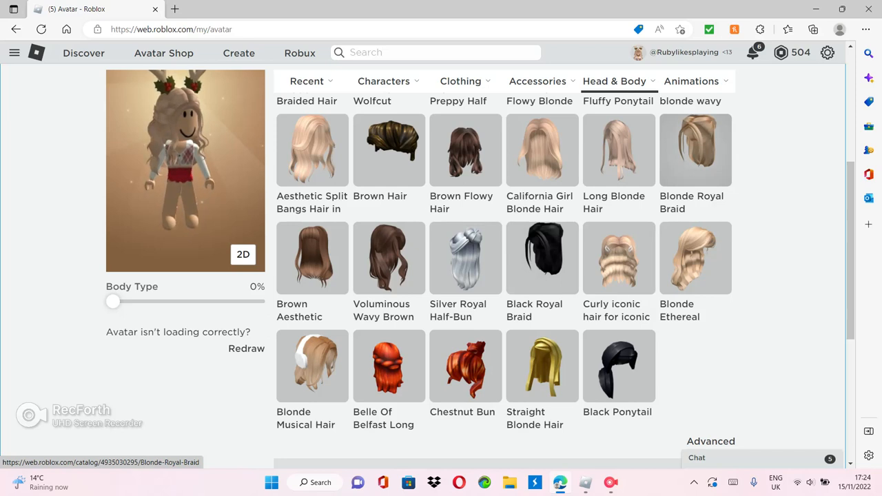
click(465, 258)
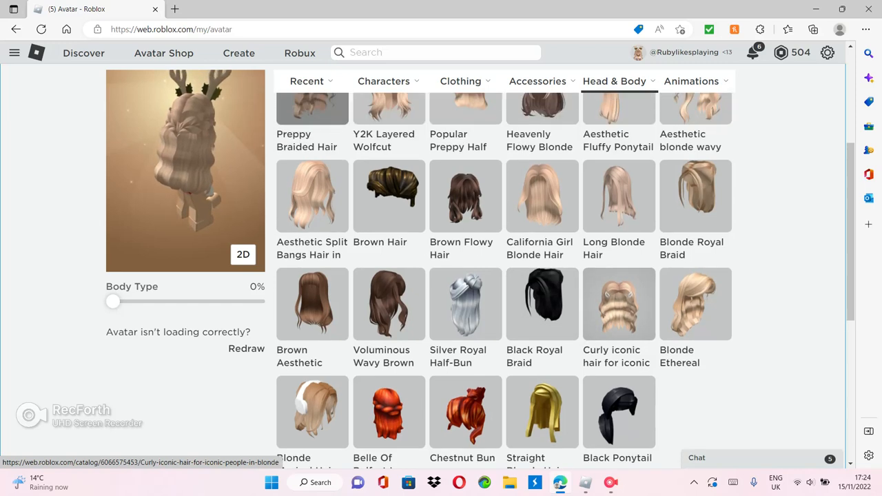
scroll(down, 3)
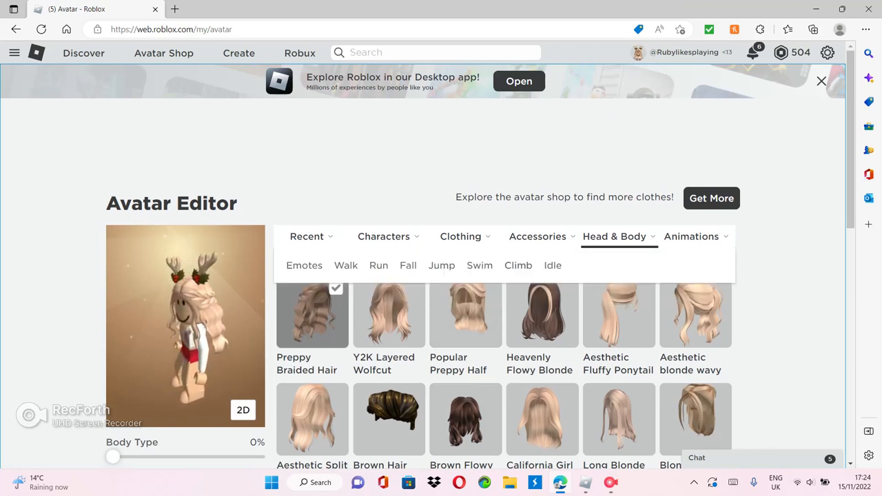
click(692, 237)
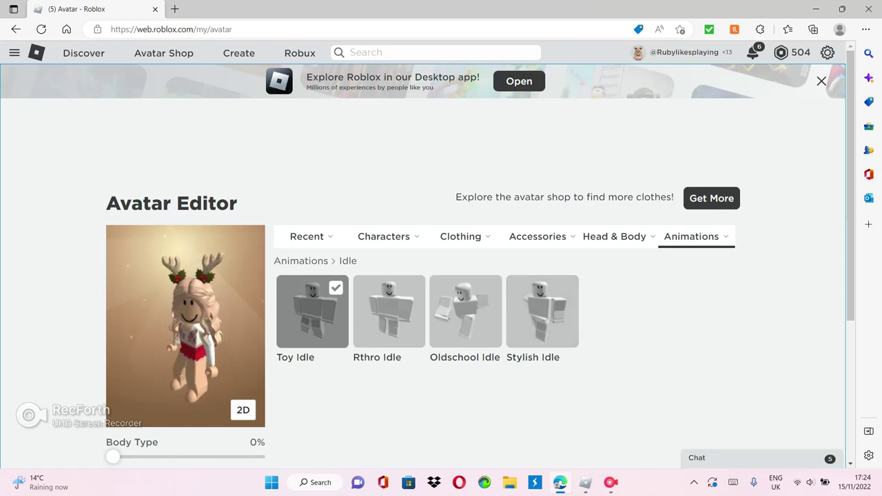